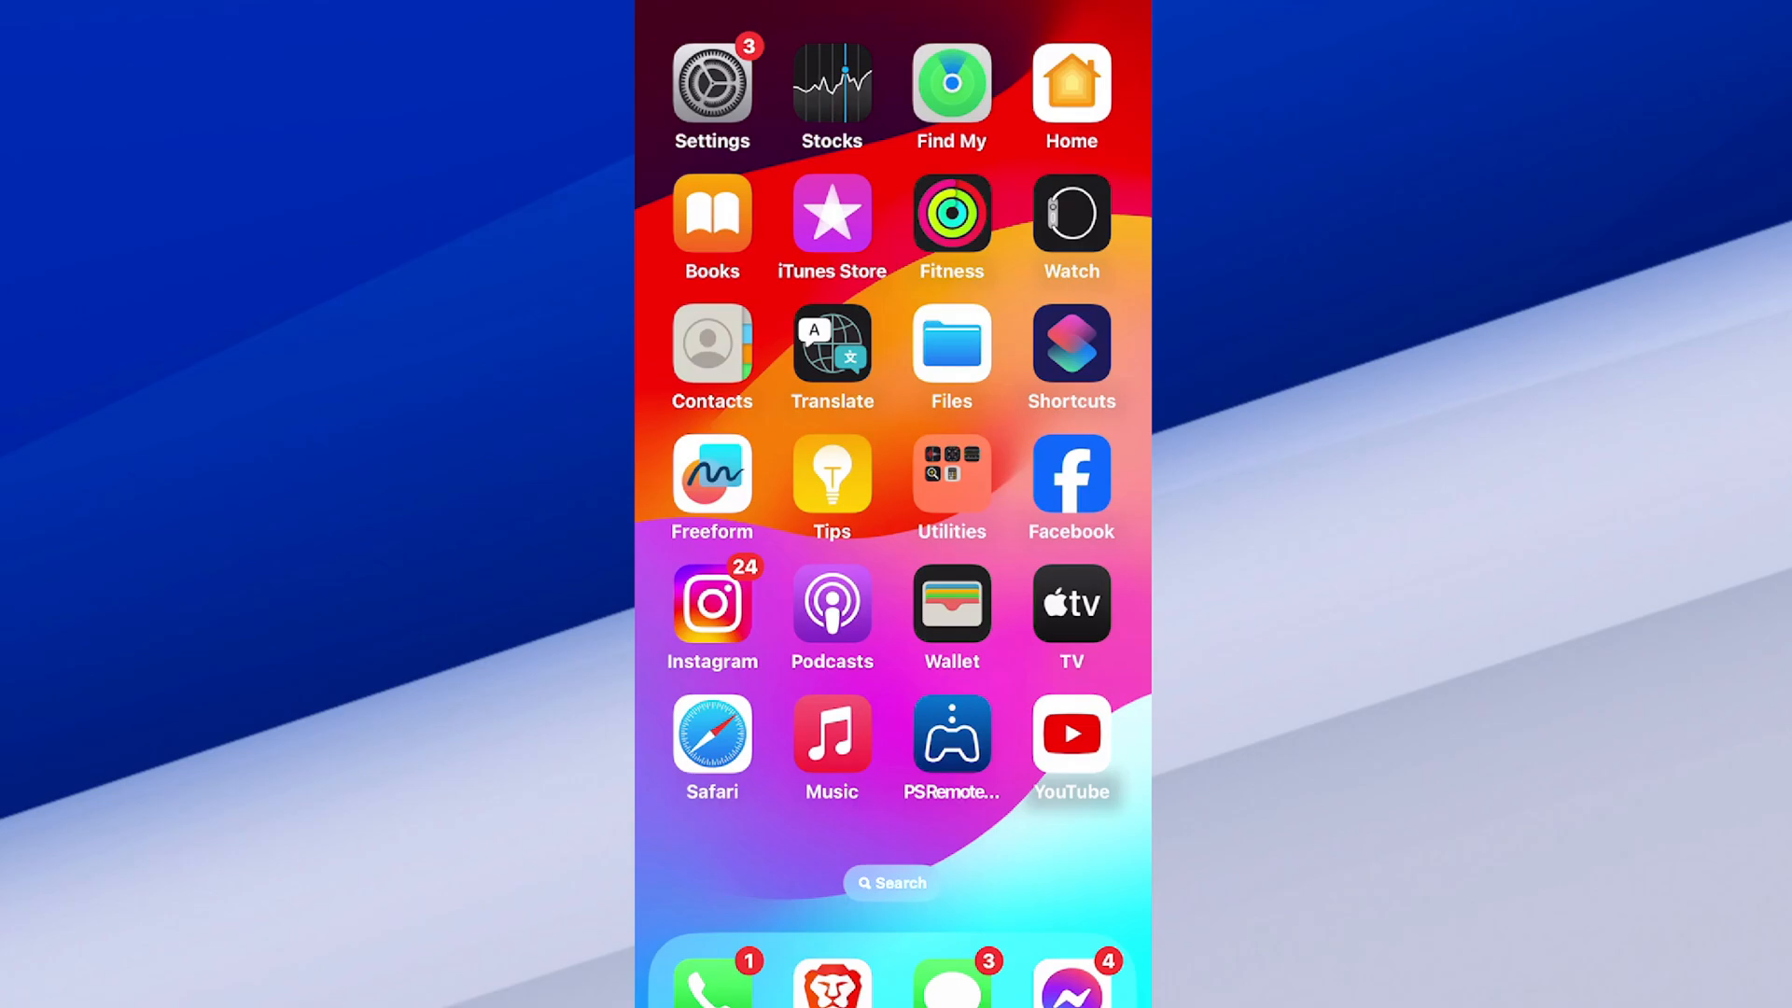
Search Settings for "Scr" to list Screen Time and its sub-options.
type("Scr")
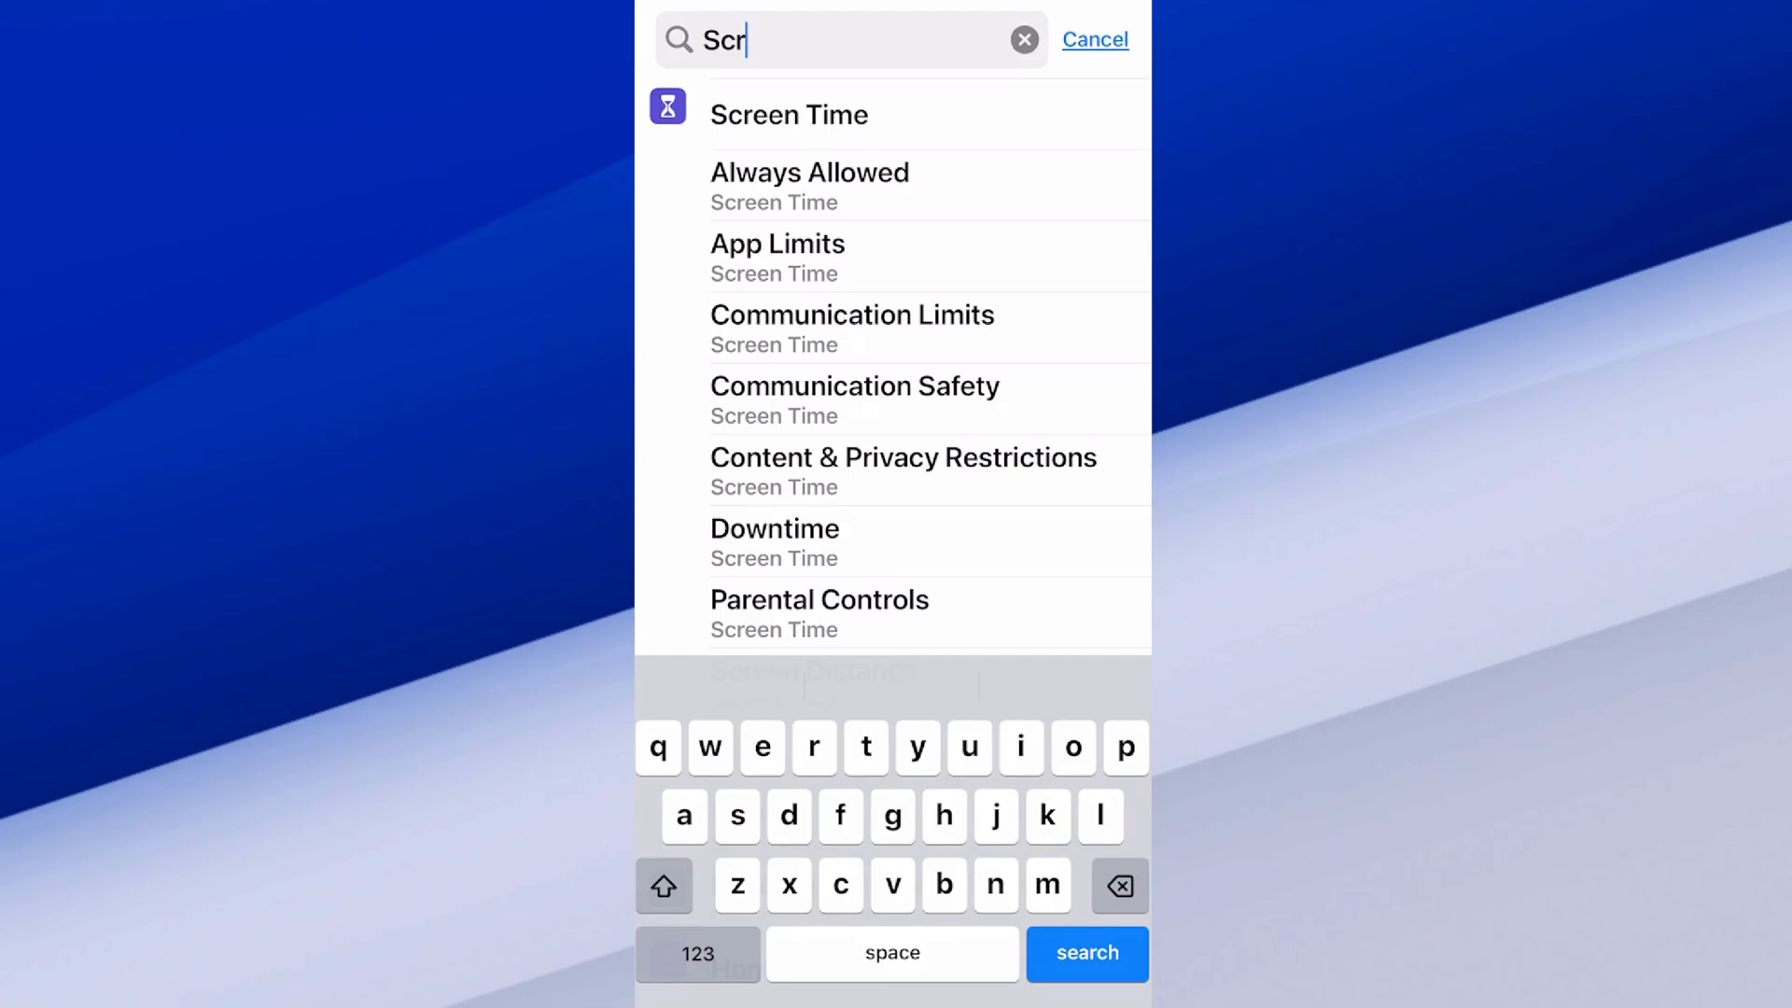
Clear and cancel the Screen Time search, then search Settings for "Ke".
left_click(1024, 39)
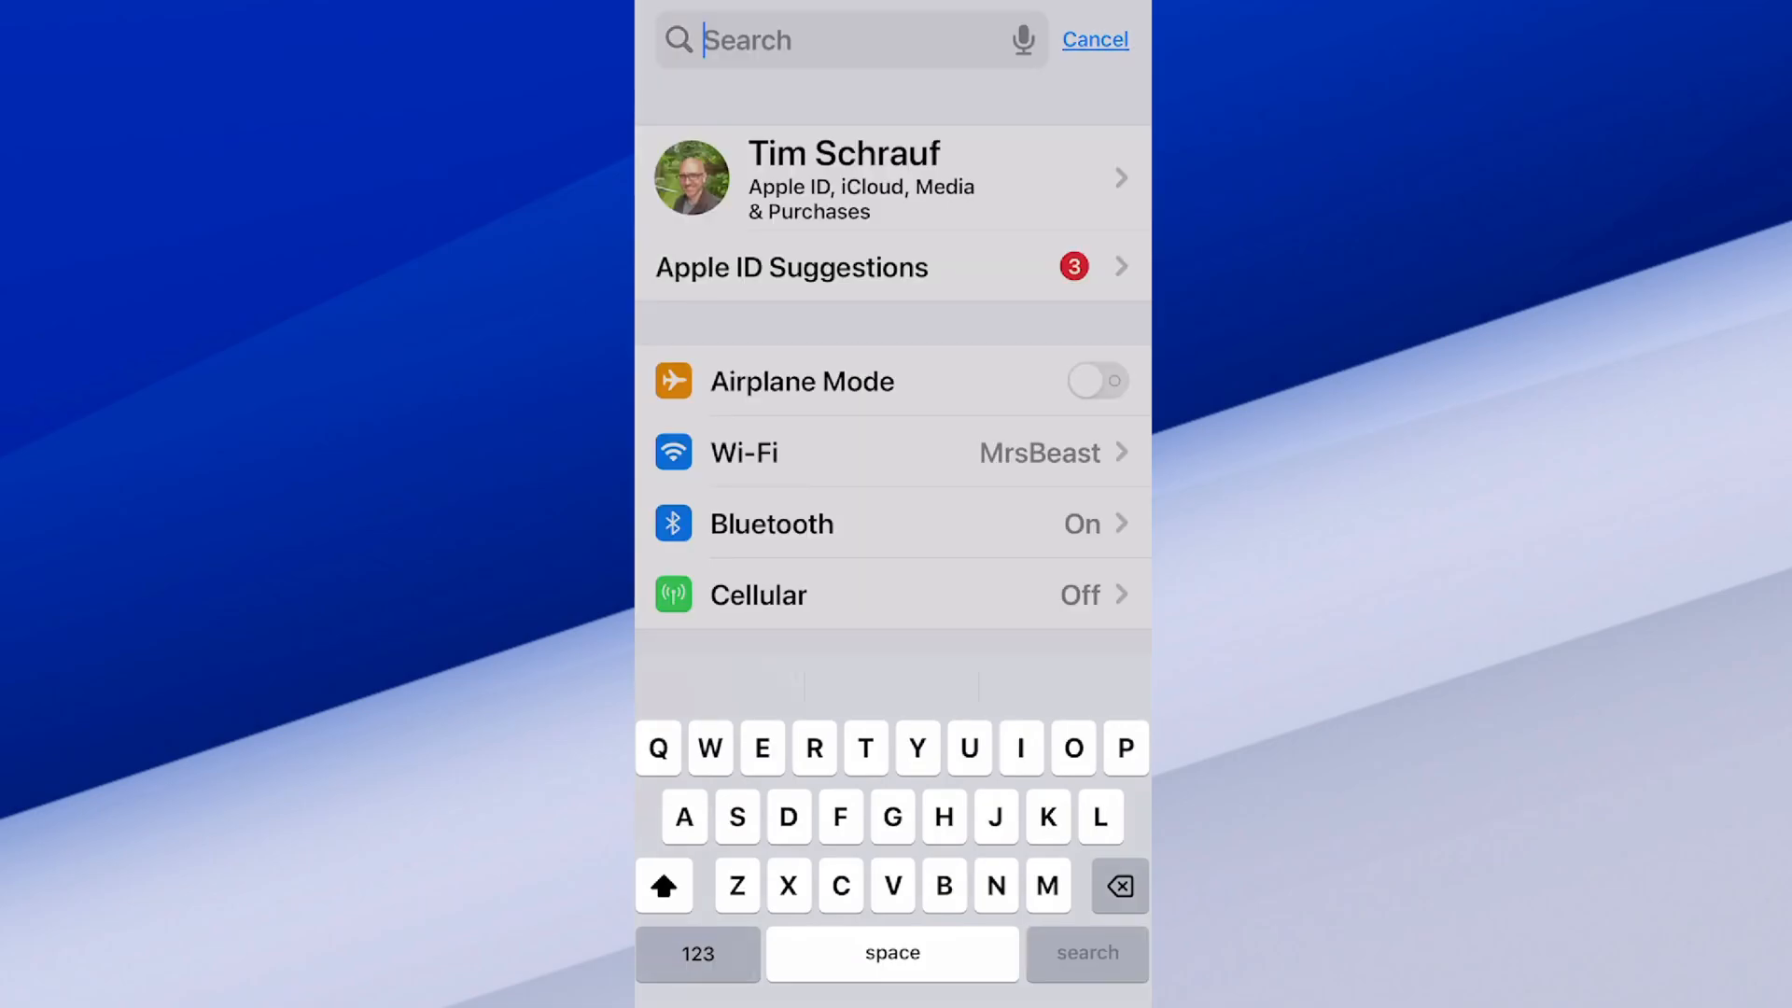
left_click(1094, 39)
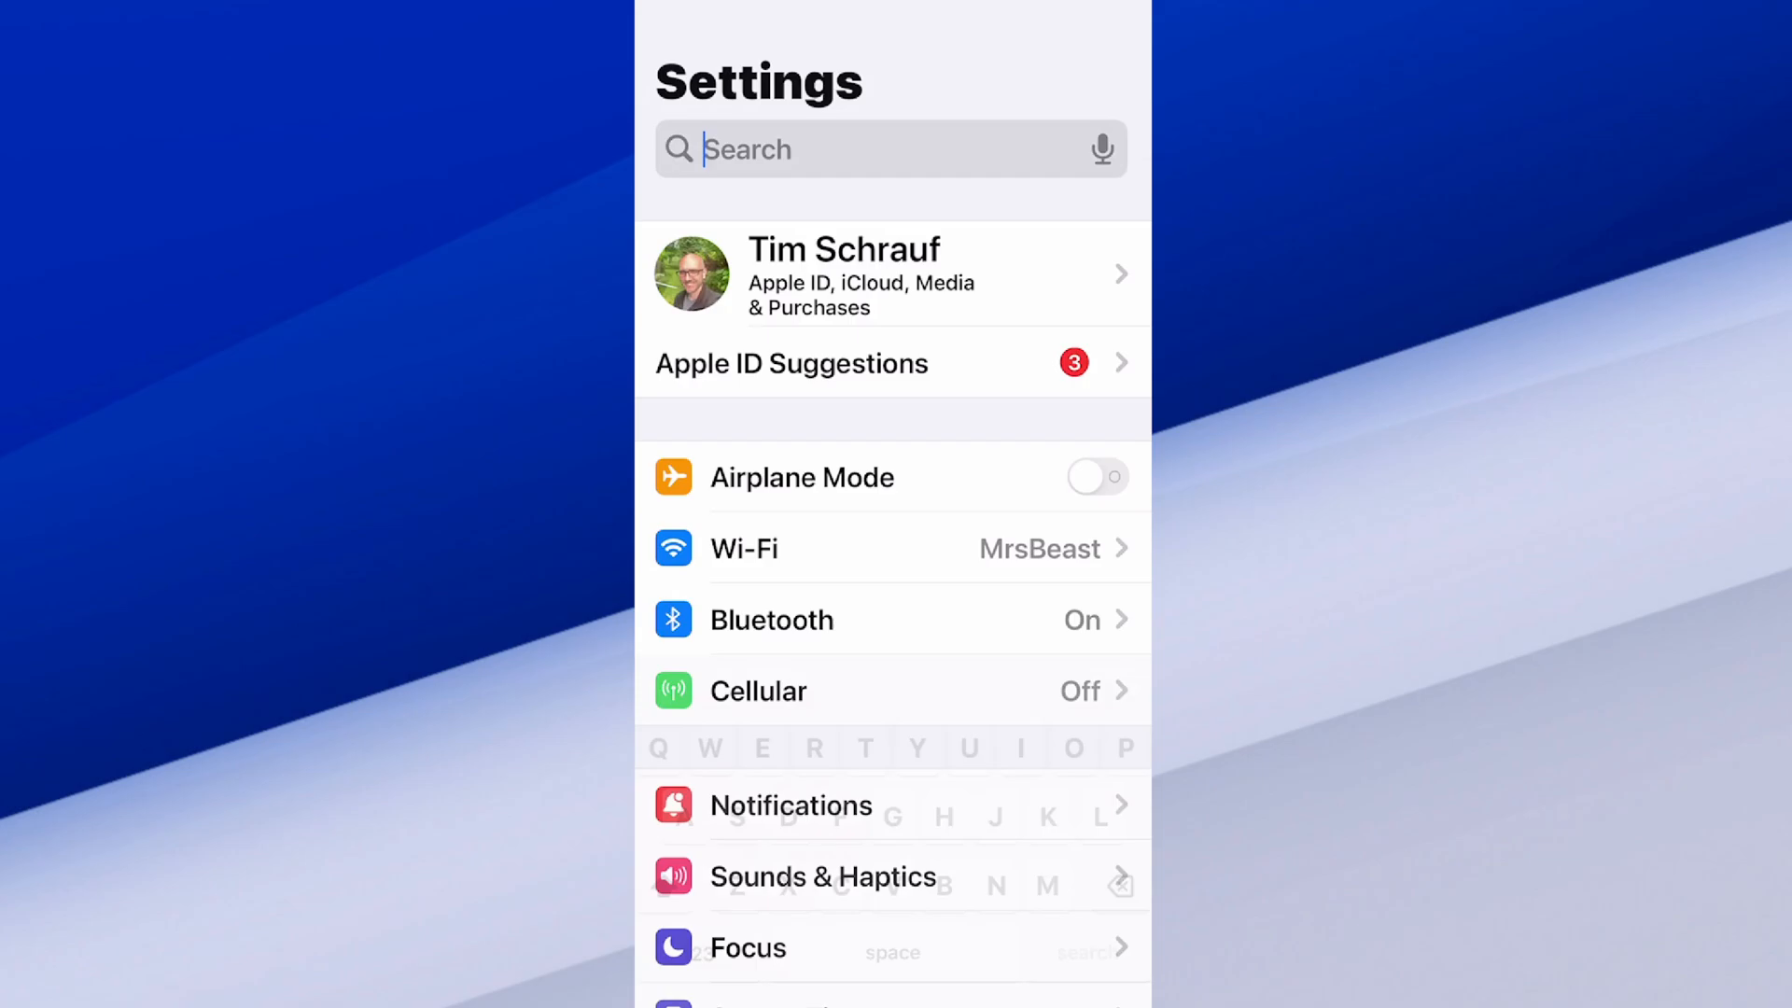
type("Ke")
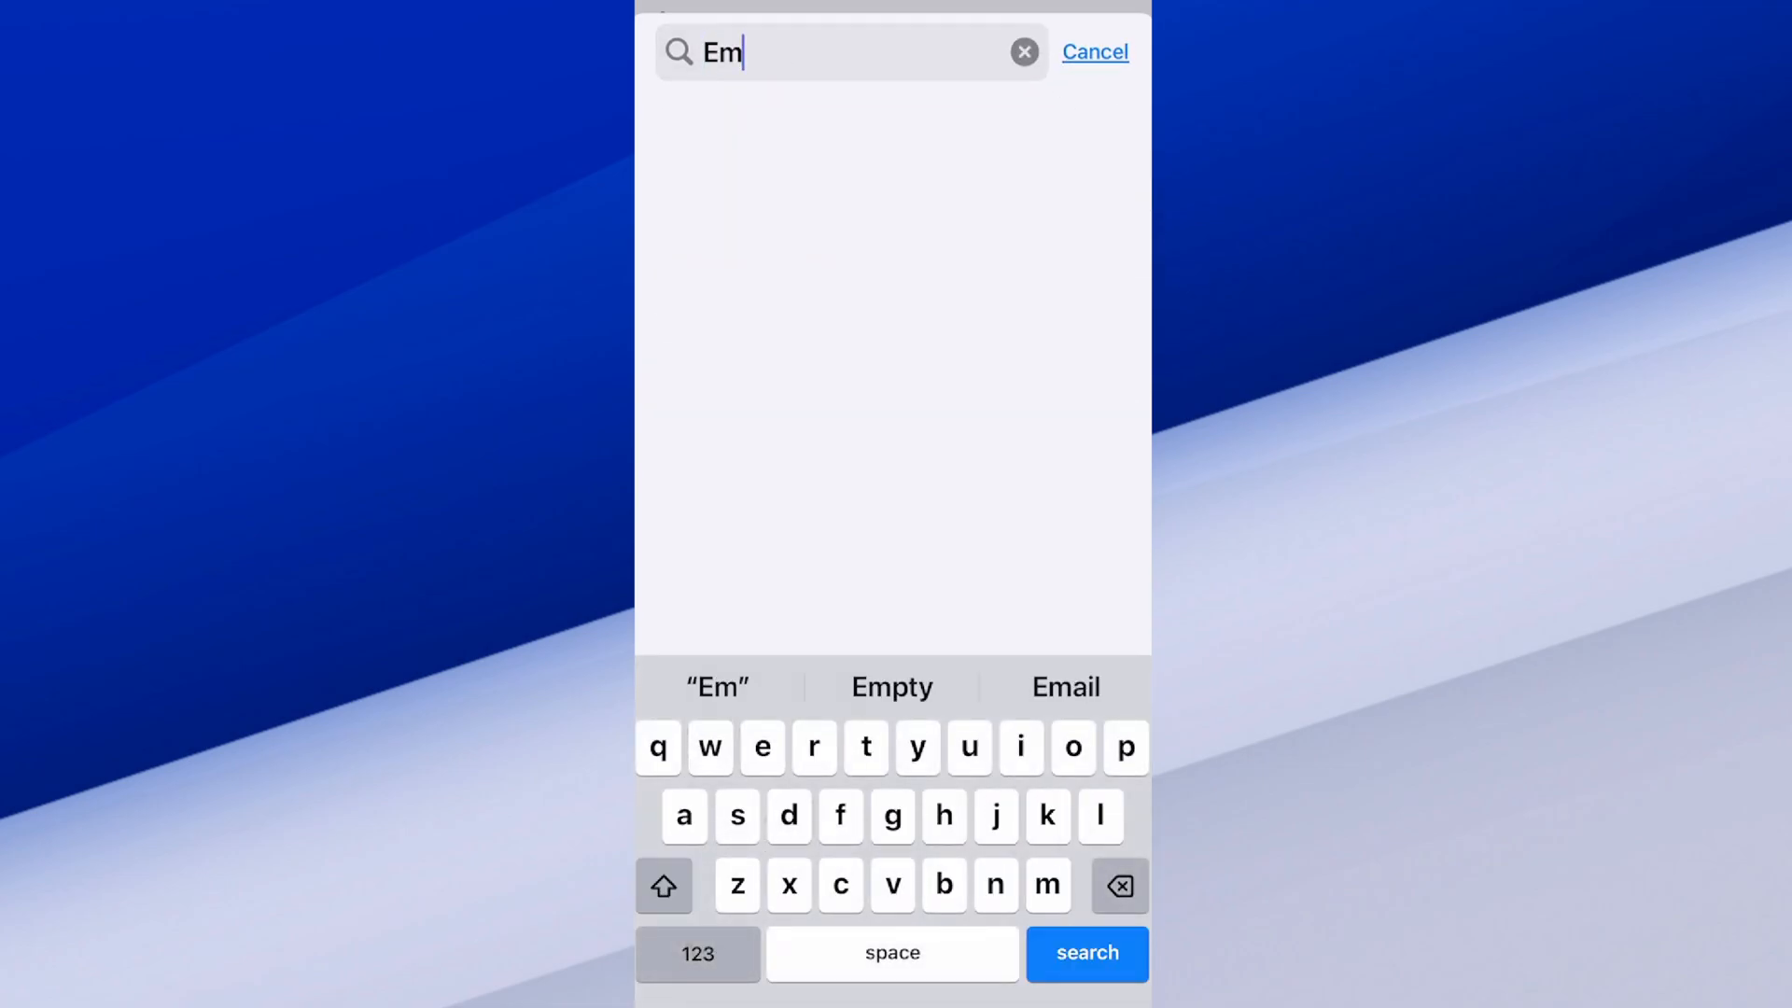
Clear the Emoji search, scroll the Add New Keyboard list, and dismiss it.
left_click(1022, 51)
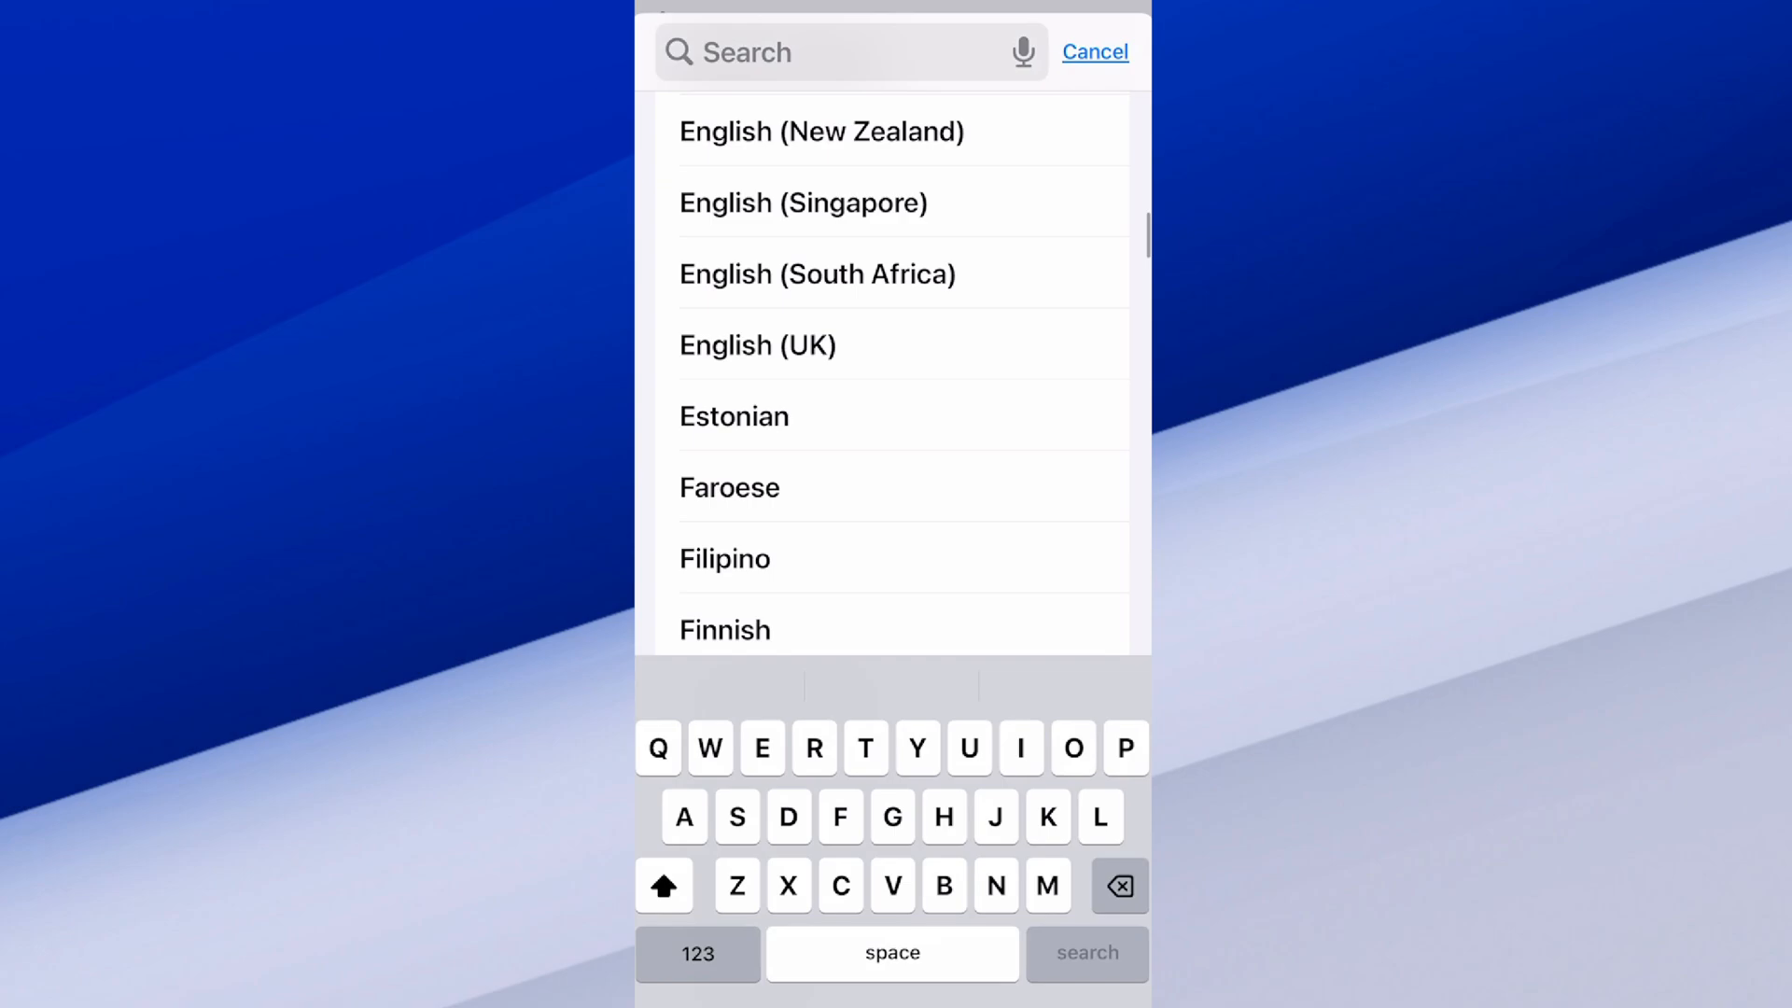
scroll("up", 3)
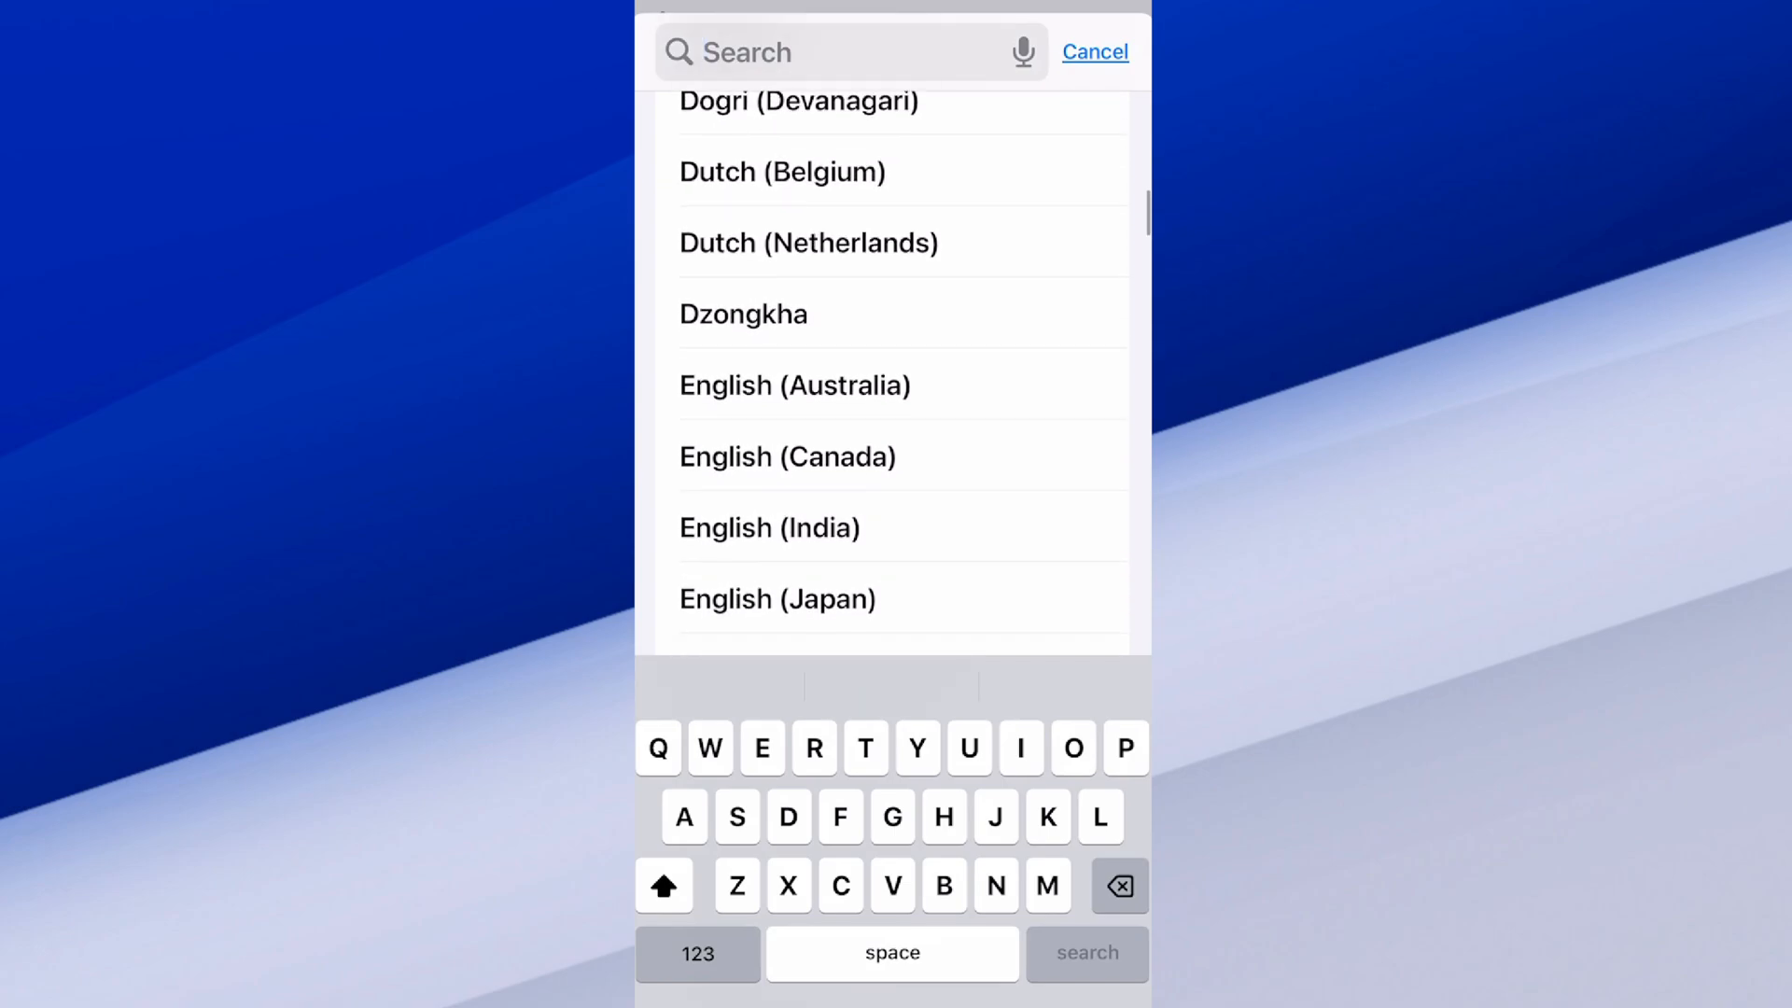
scroll("up", 3)
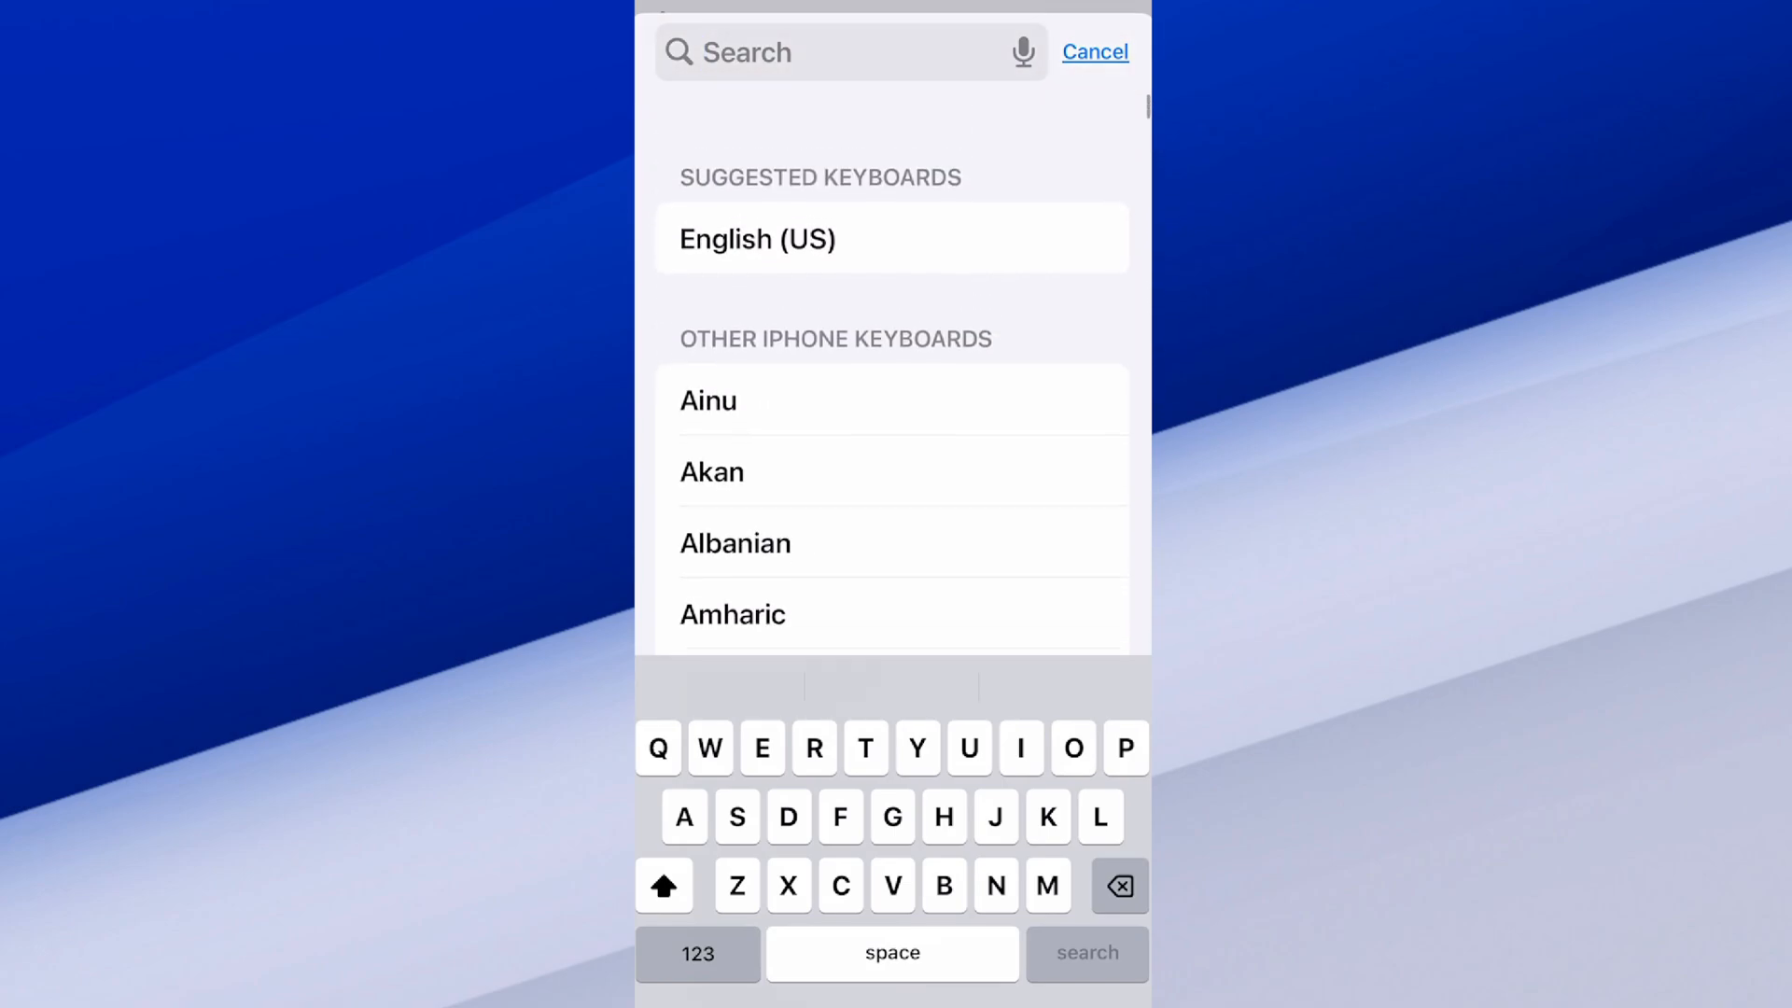
left_click(1093, 51)
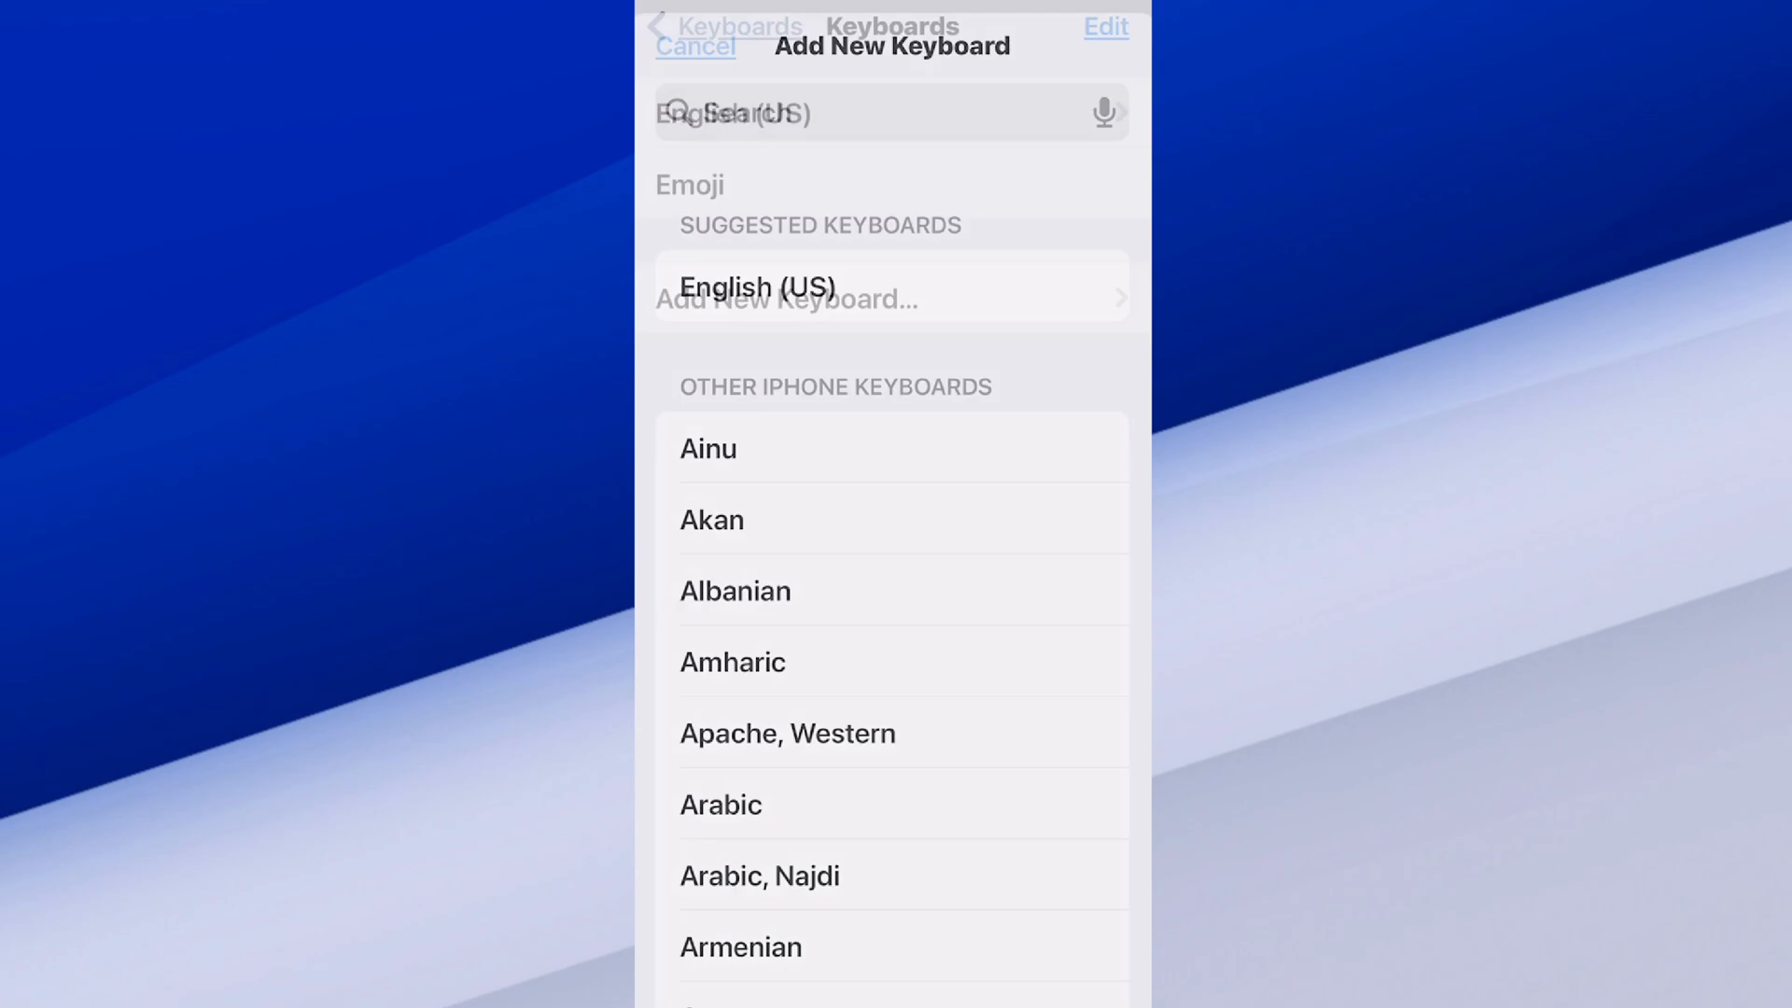
Go back to the Keyboards page showing 2 keyboards and scroll its All Keyboards toggles.
left_click(695, 46)
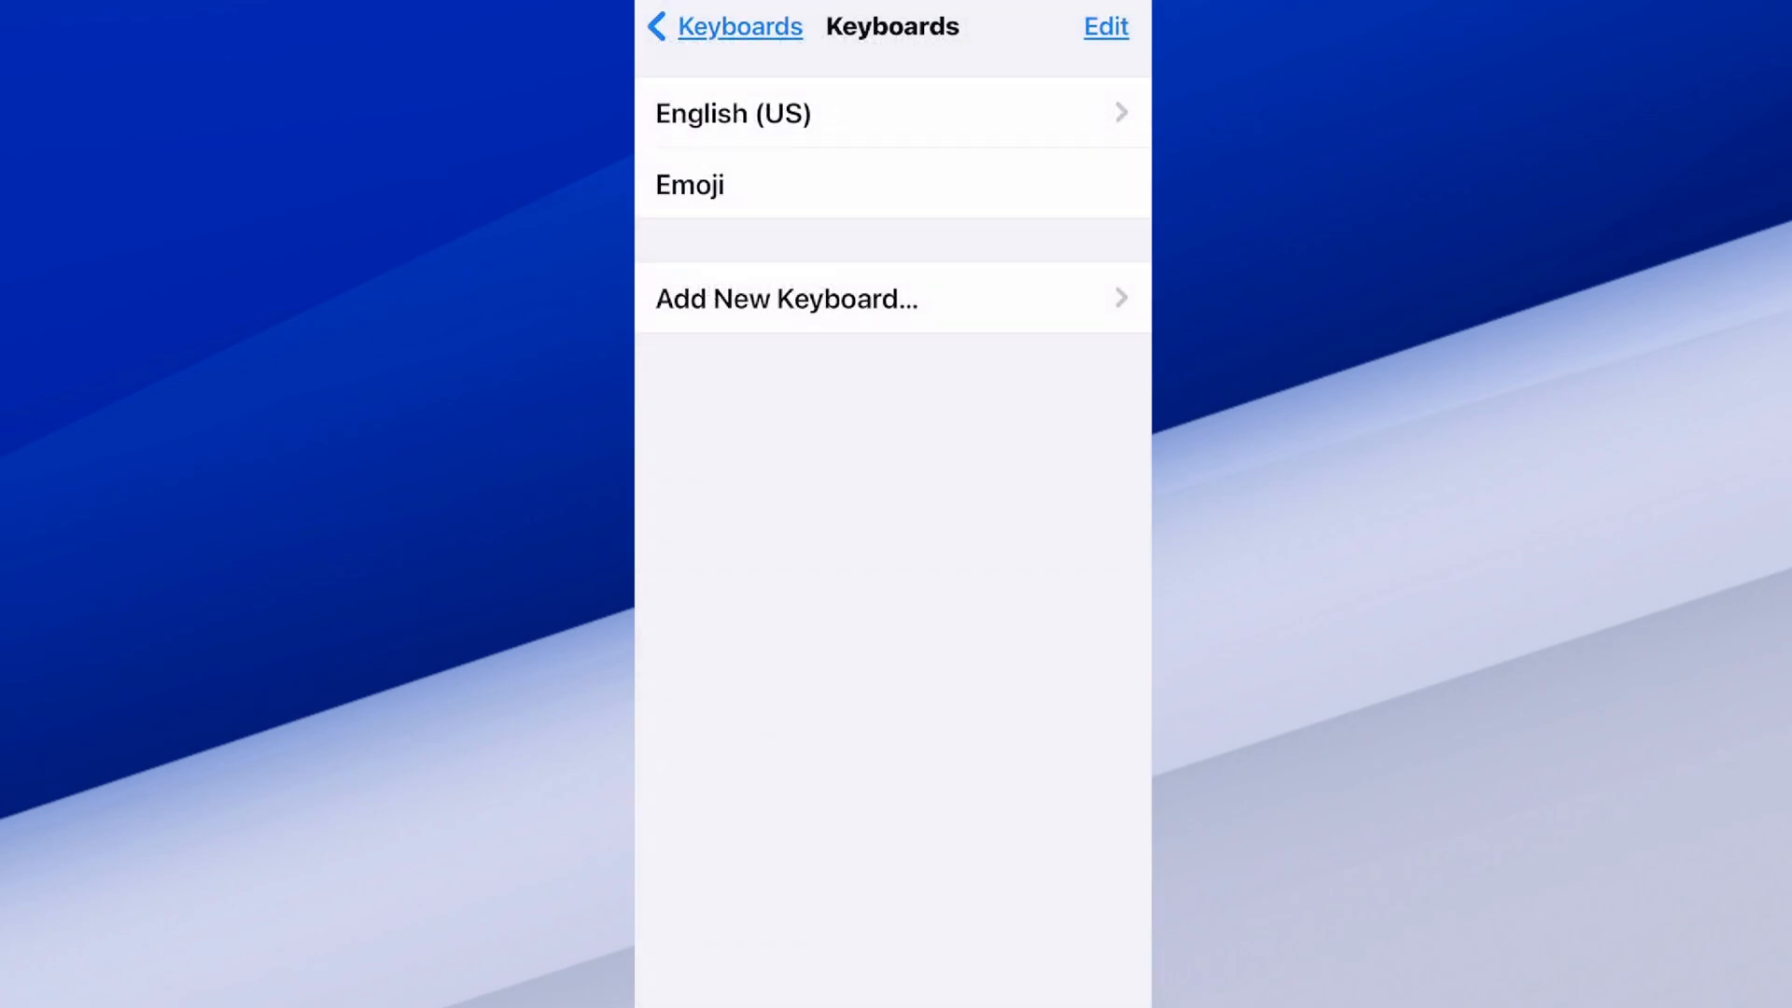
left_click(723, 25)
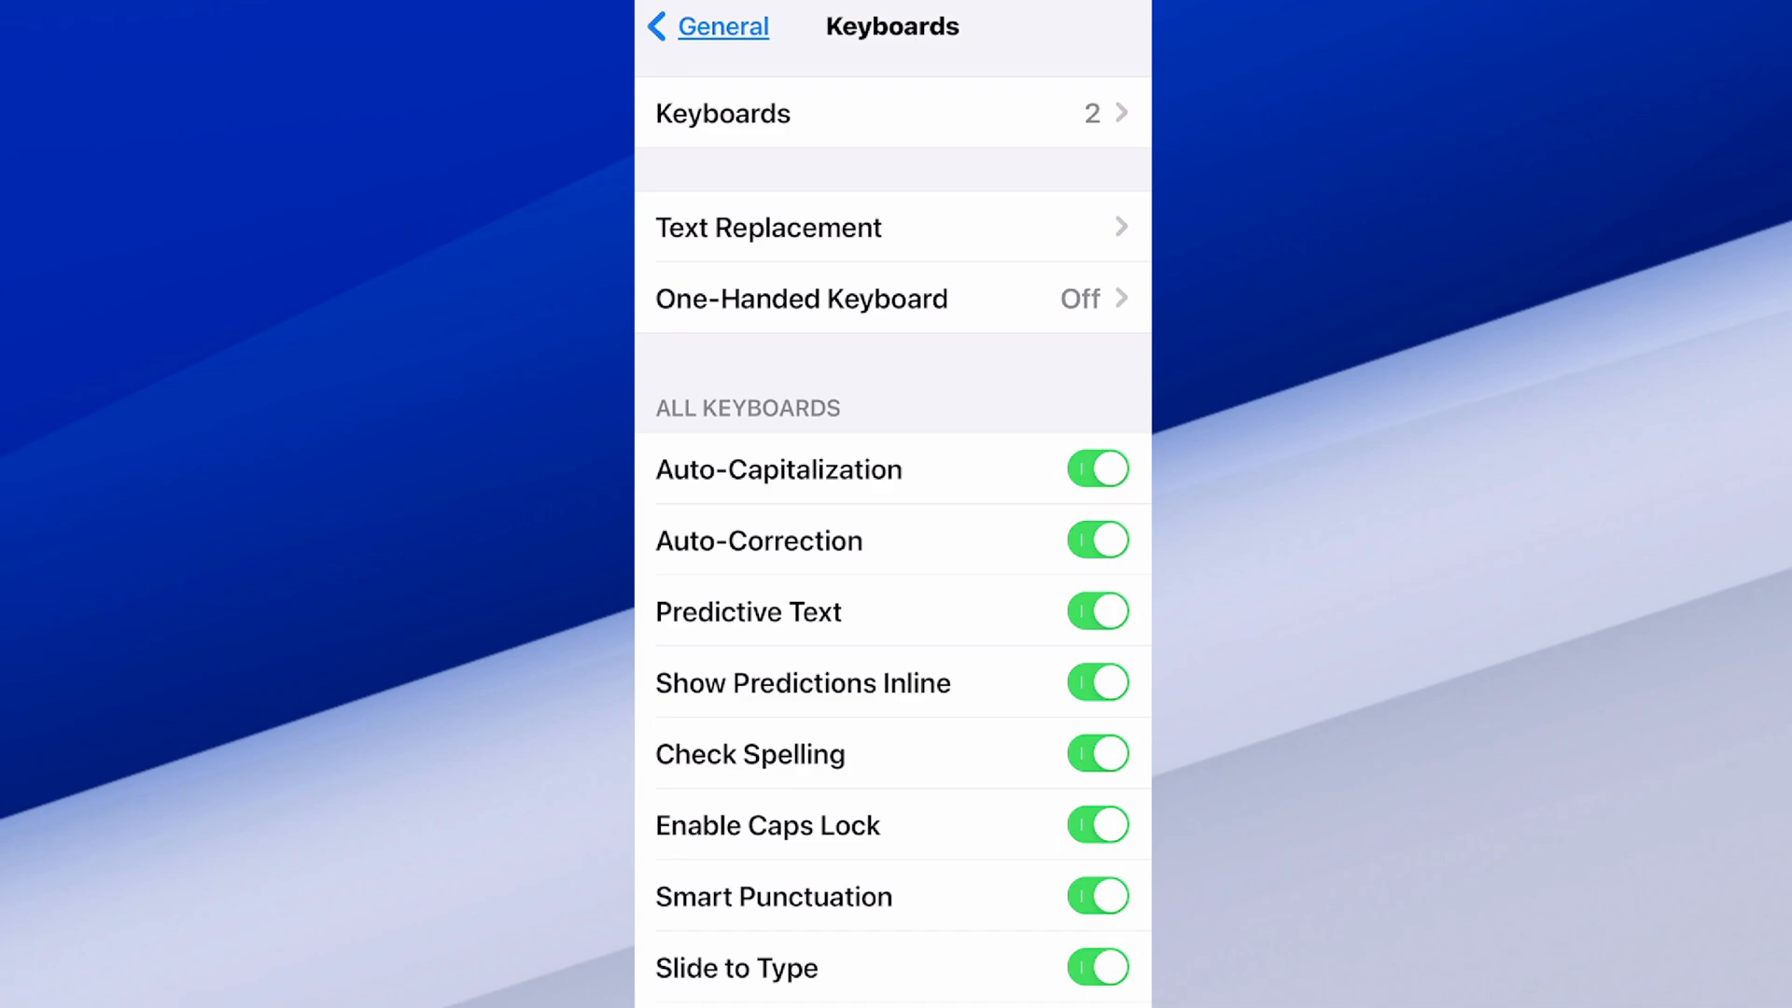
scroll("down", 3)
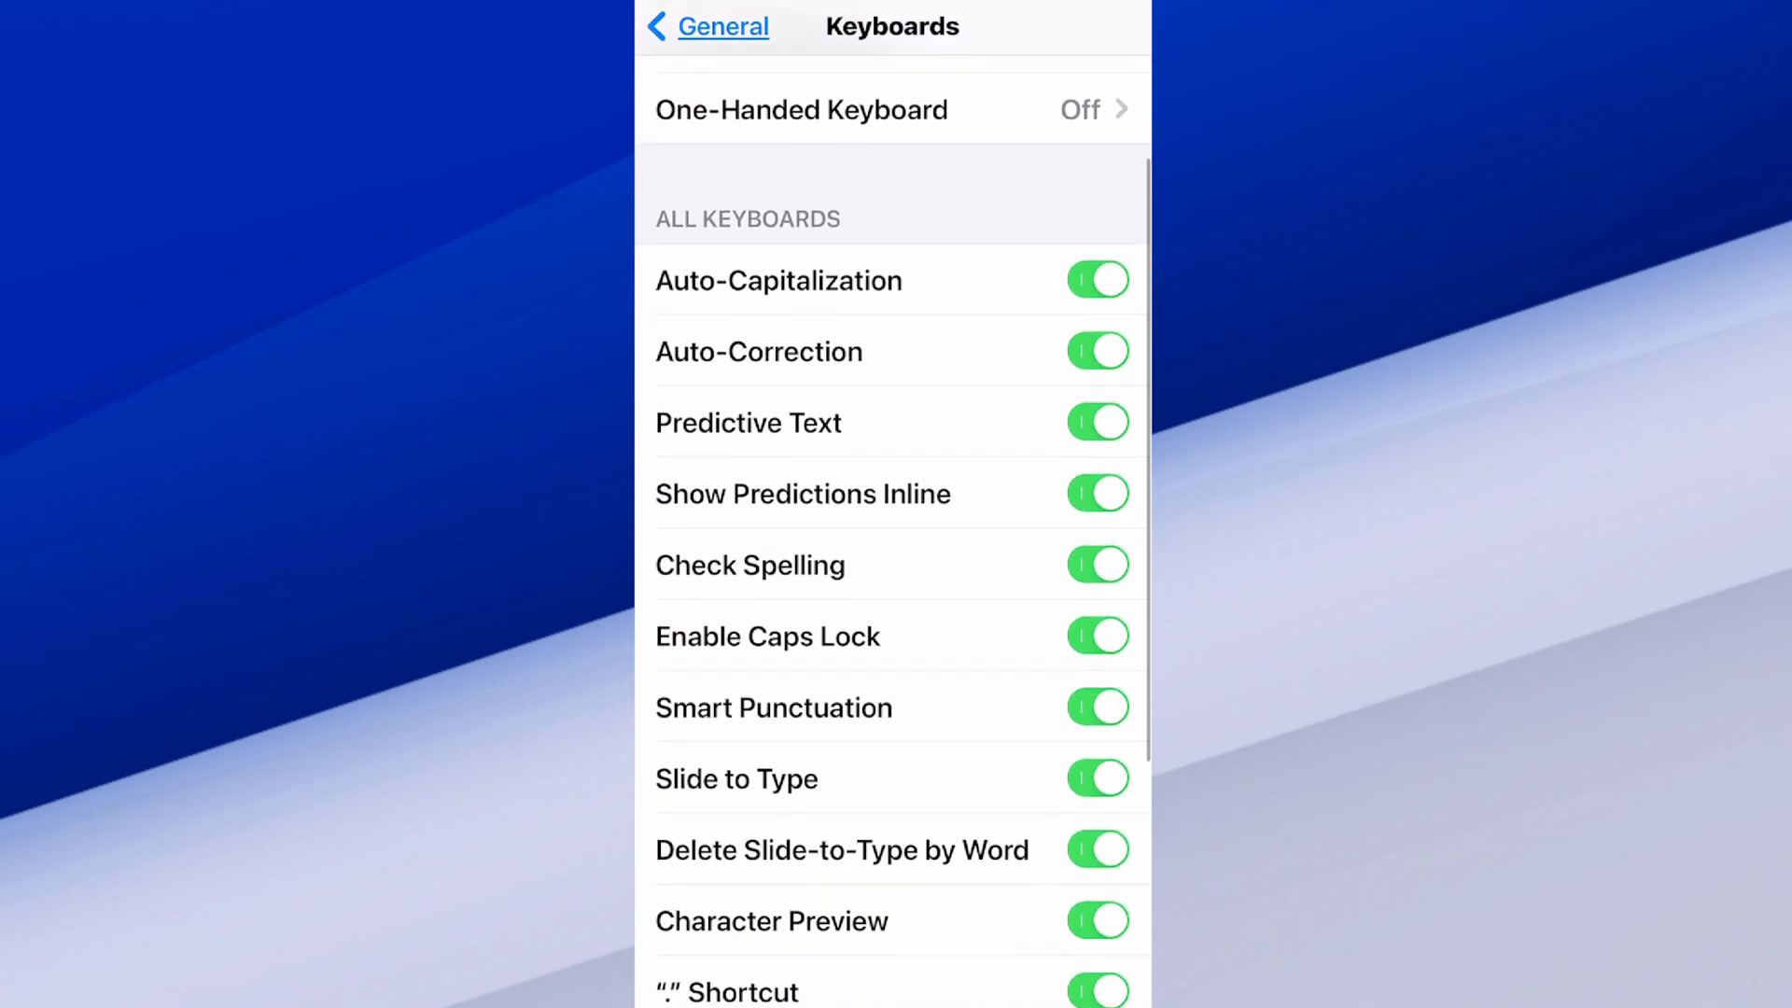